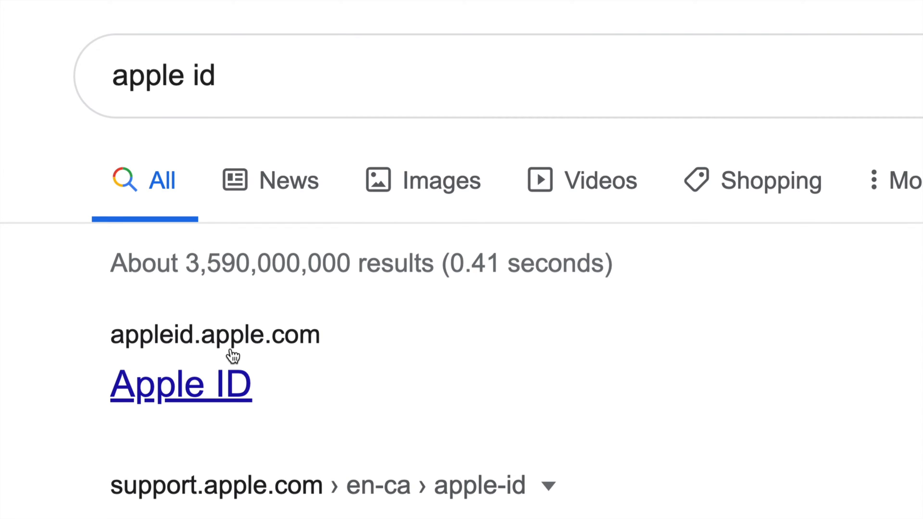
mouse_move(171, 348)
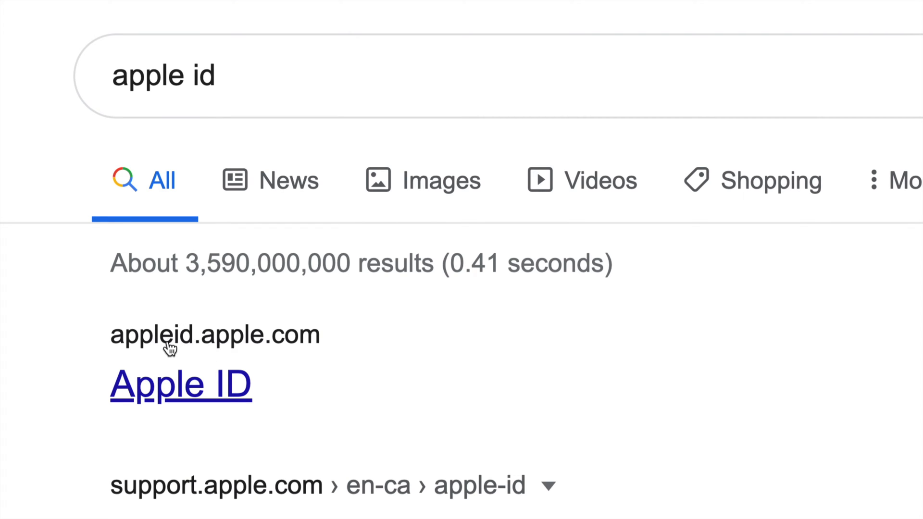
mouse_move(222, 341)
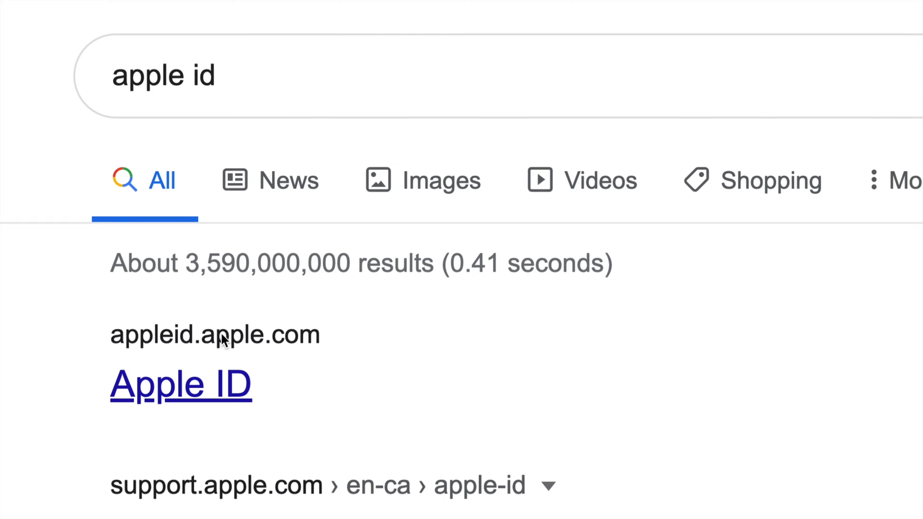
Step: Go to the official appleid.apple.com site from the 'apple id' search results
click(180, 383)
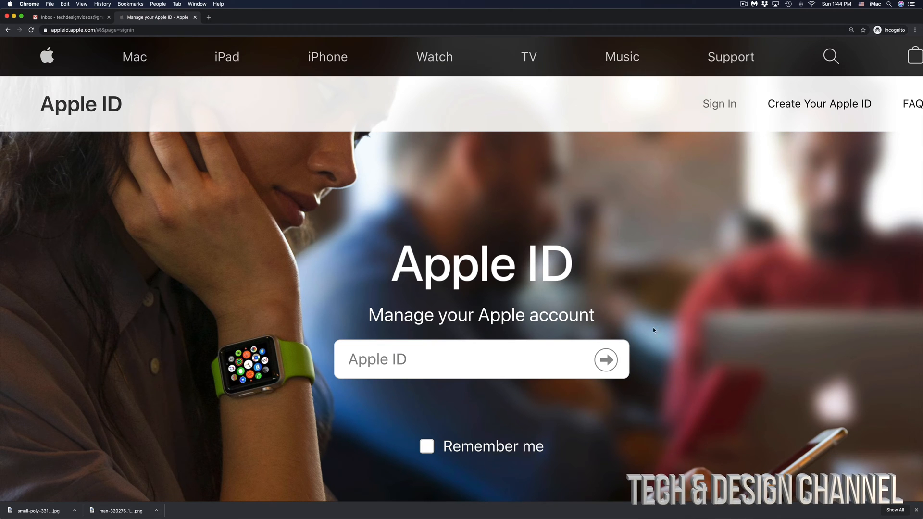
mouse_move(834, 177)
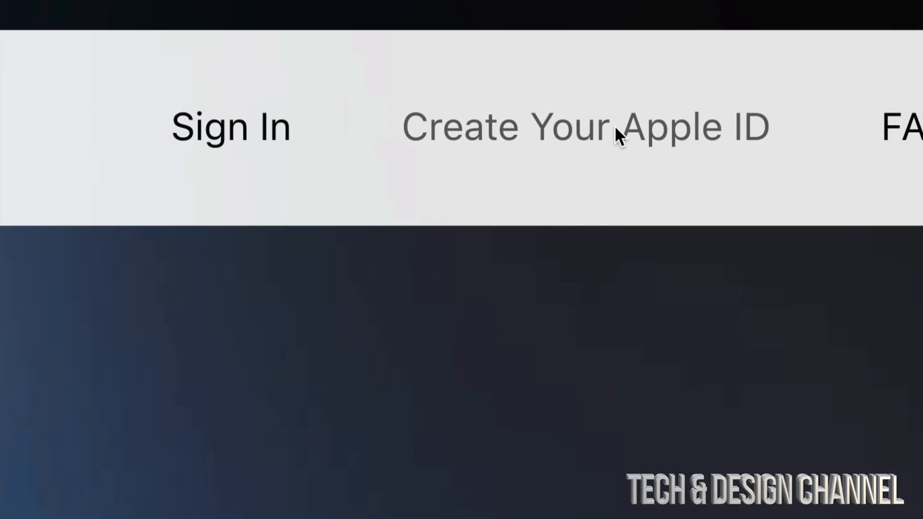
Step: Begin a new Apple ID for Tech Design with country United States, birthday, email and matching passwords
click(582, 127)
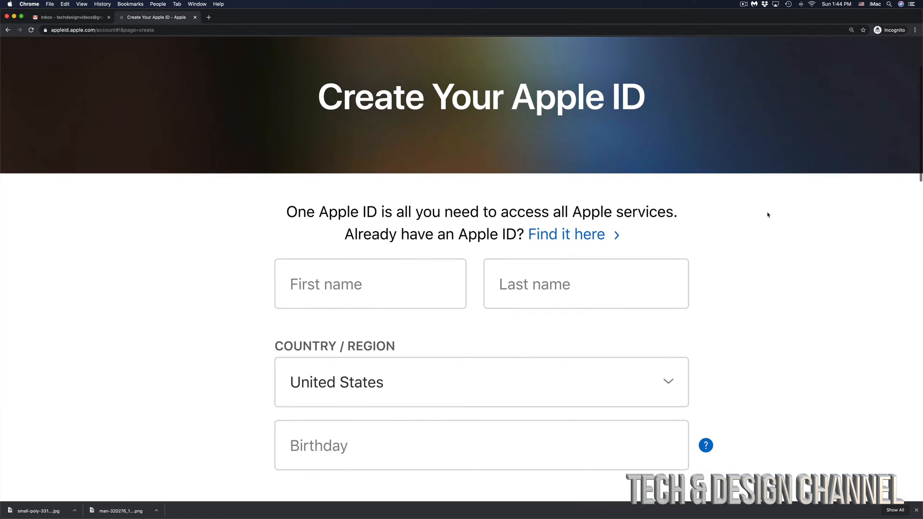
scroll(down, 3)
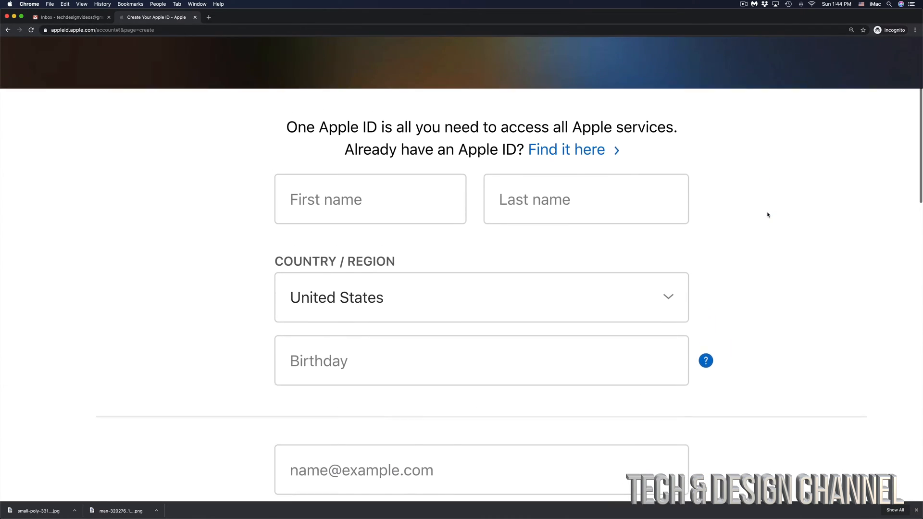
text(Design)
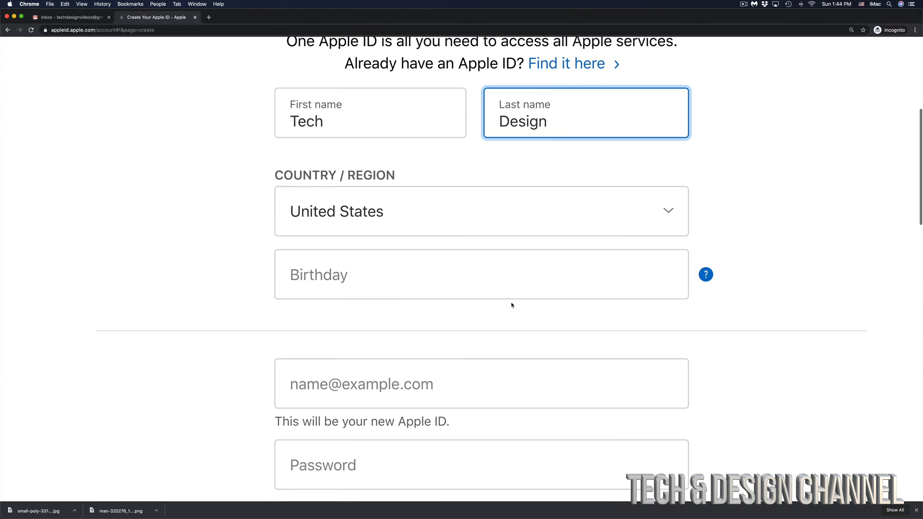
click(480, 211)
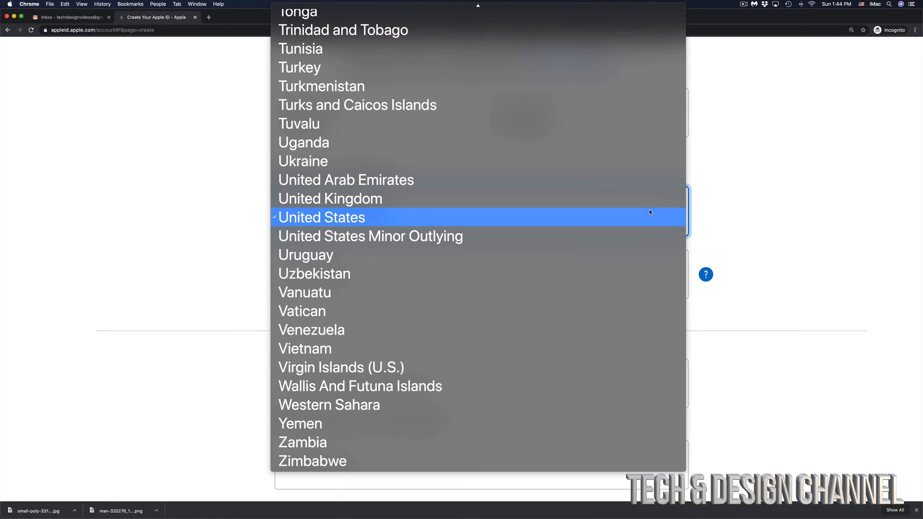
click(321, 216)
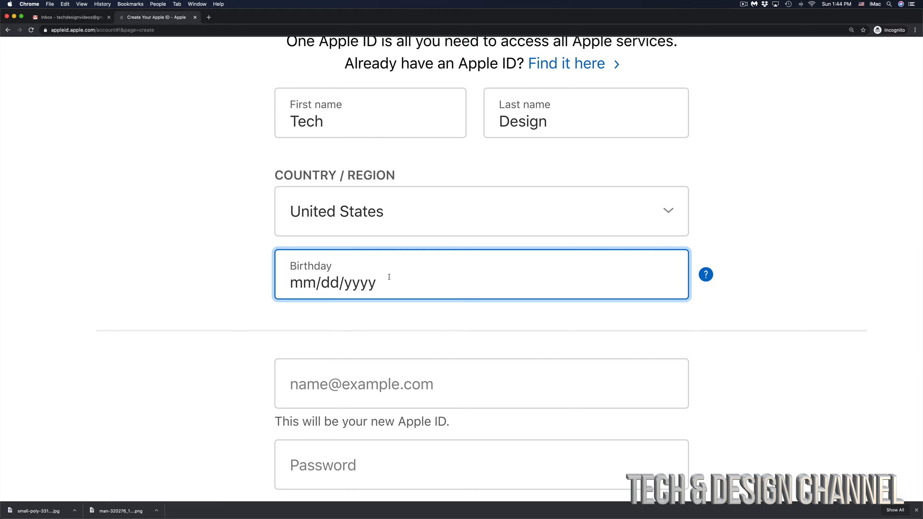
scroll(down, 3)
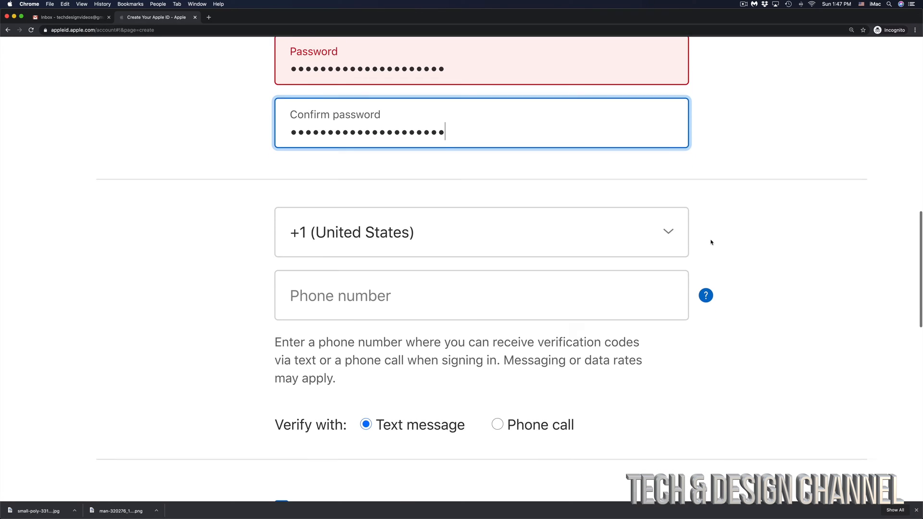
Step: Fill the image-verification field with the characters 4m4n
scroll(down, 3)
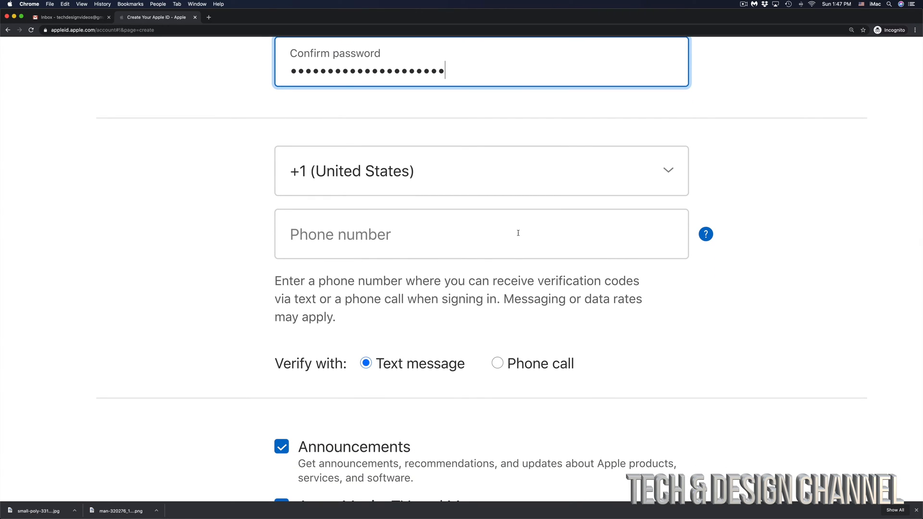
scroll(down, 3)
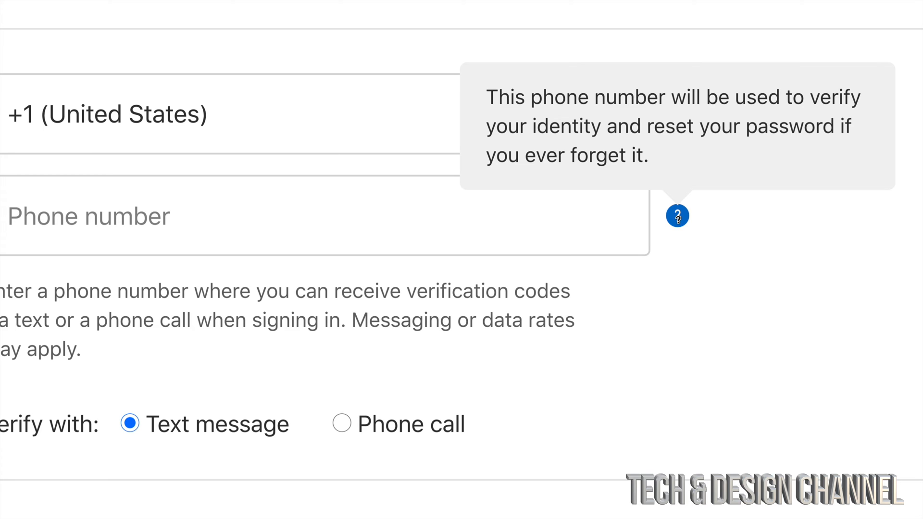
scroll(down, 3)
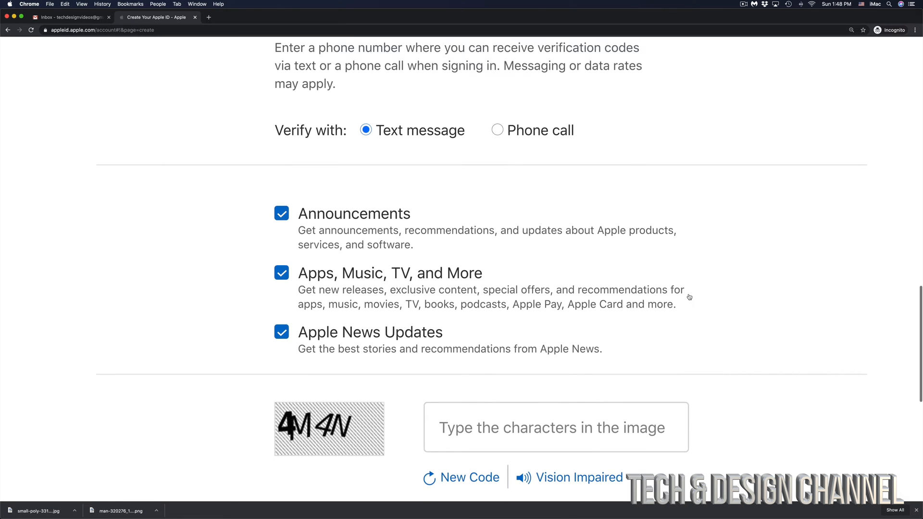
scroll(down, 3)
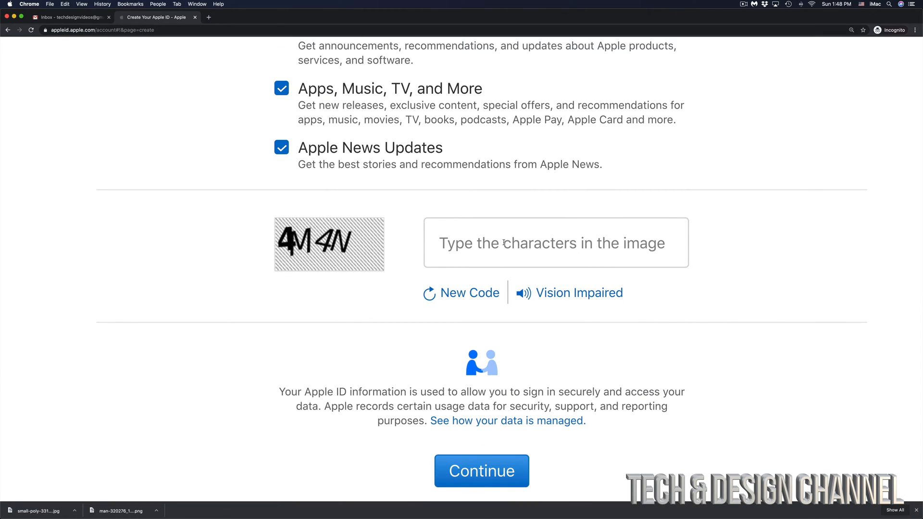
click(554, 242)
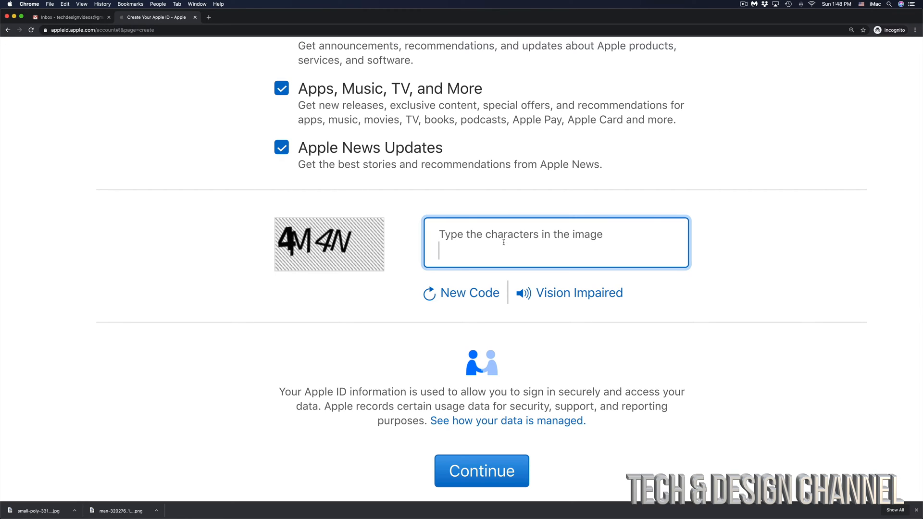
text(4m)
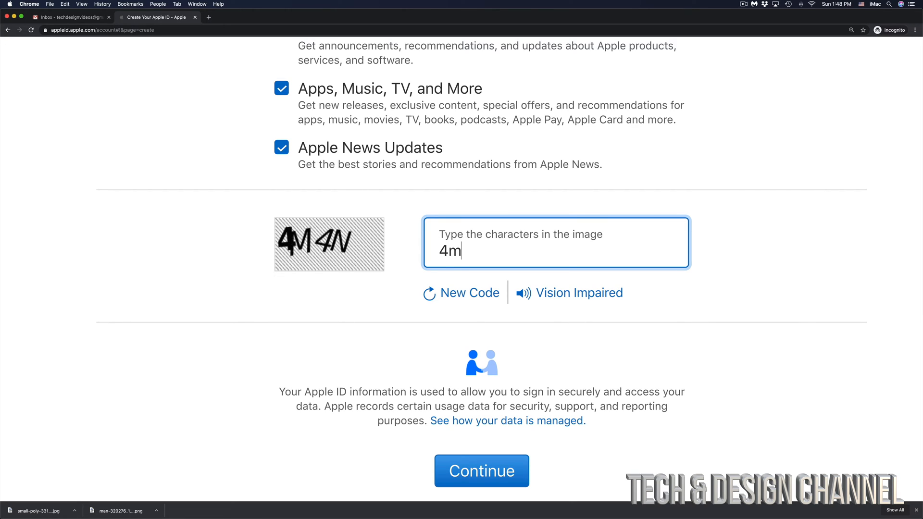
text(4n)
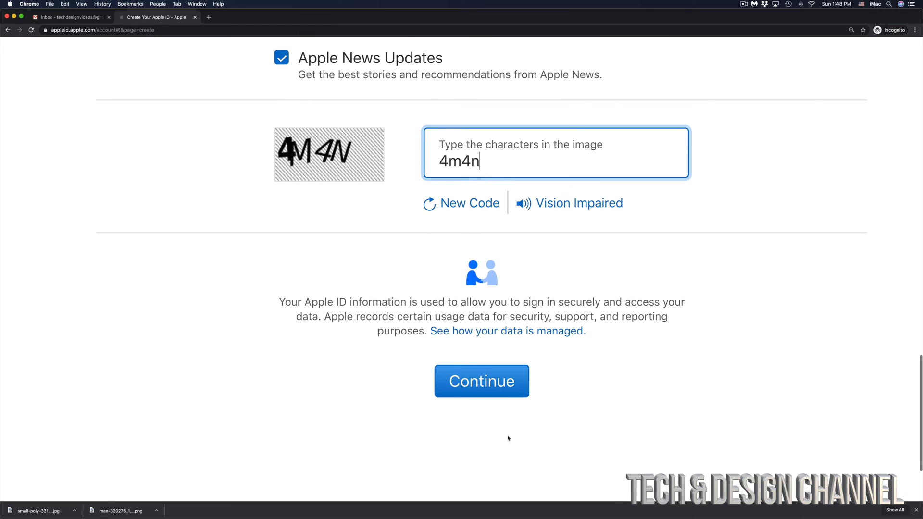
scroll(down, 3)
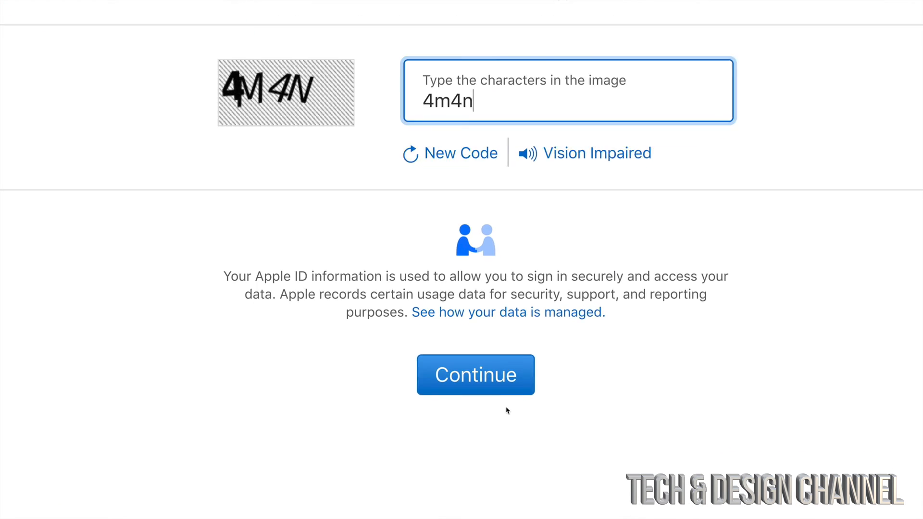
Step: Submit the account form with Continue and switch to the Gmail inbox for the code
click(475, 374)
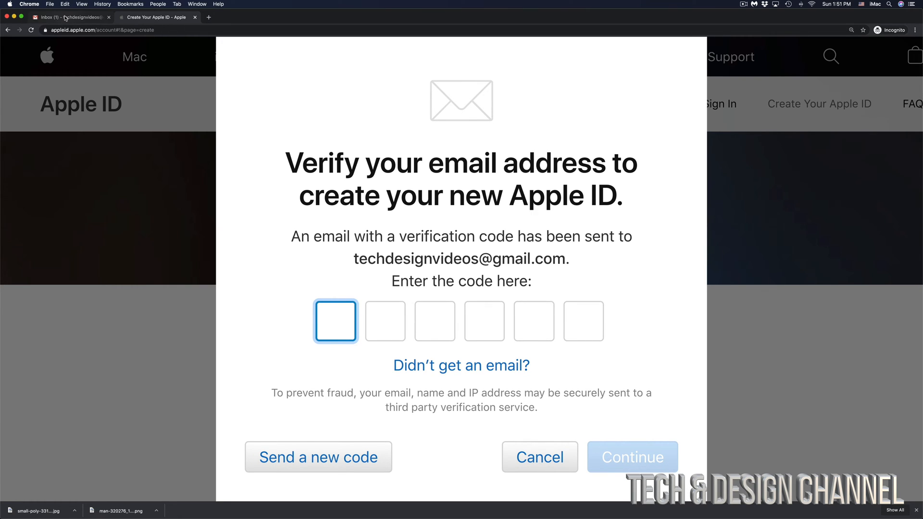
click(70, 17)
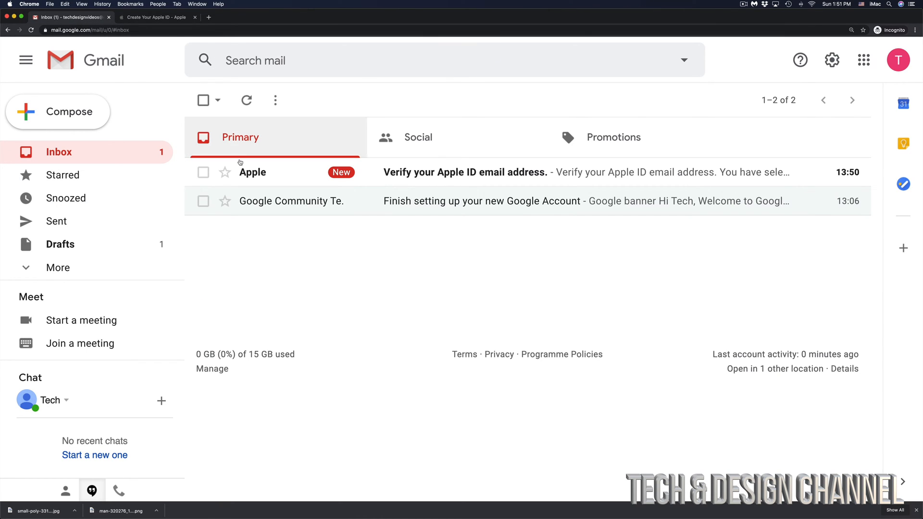
mouse_move(424, 172)
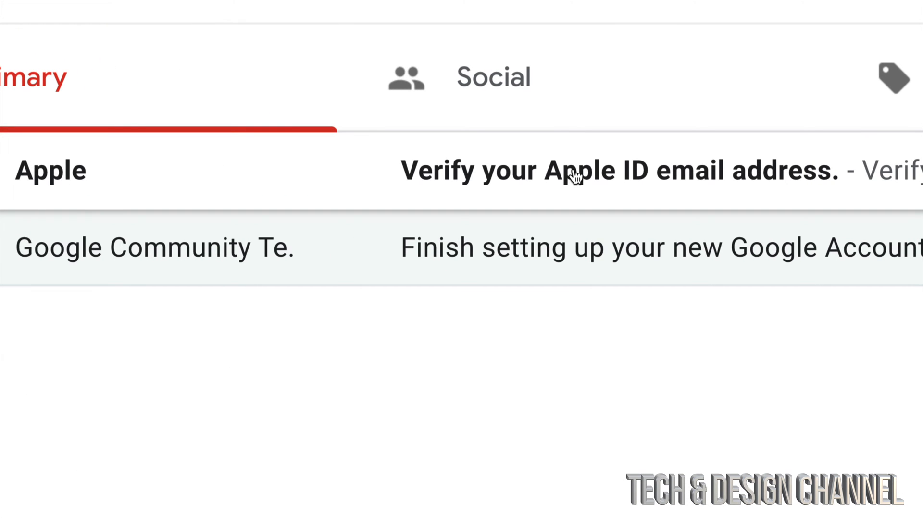
click(588, 171)
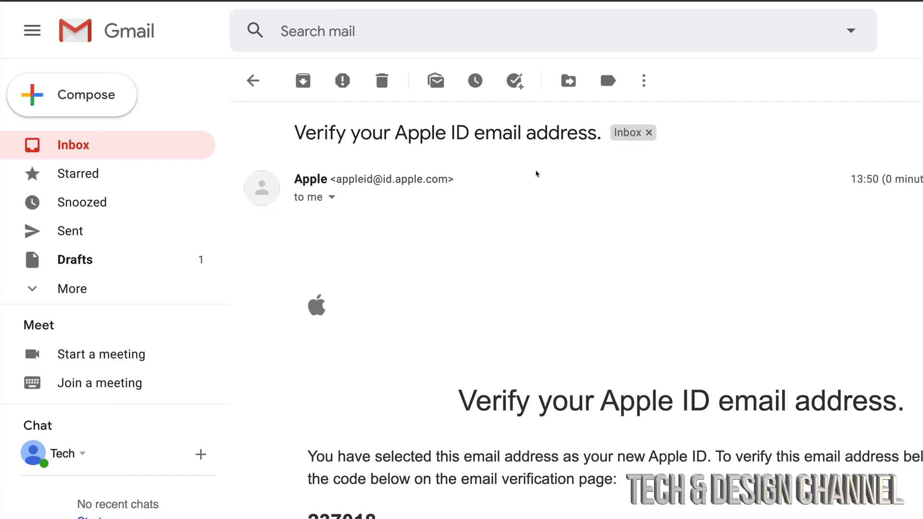
mouse_move(373, 183)
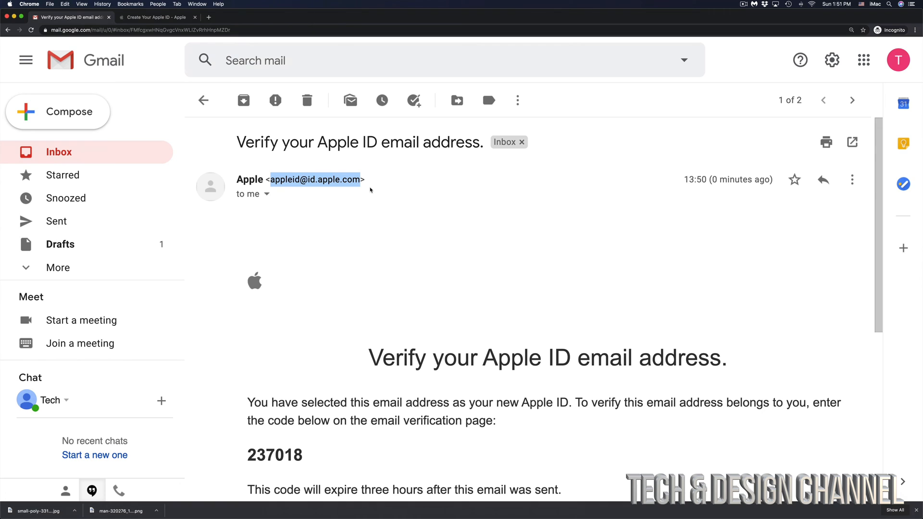
mouse_move(387, 188)
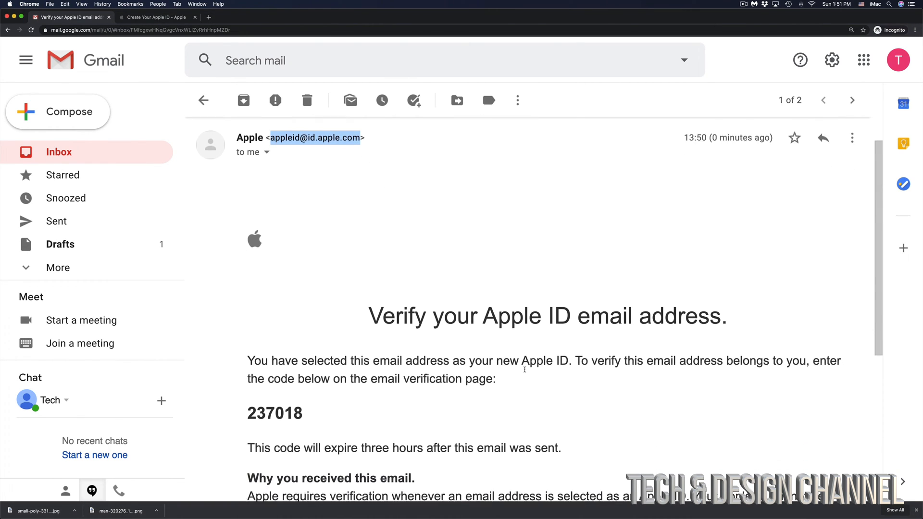
scroll(down, 3)
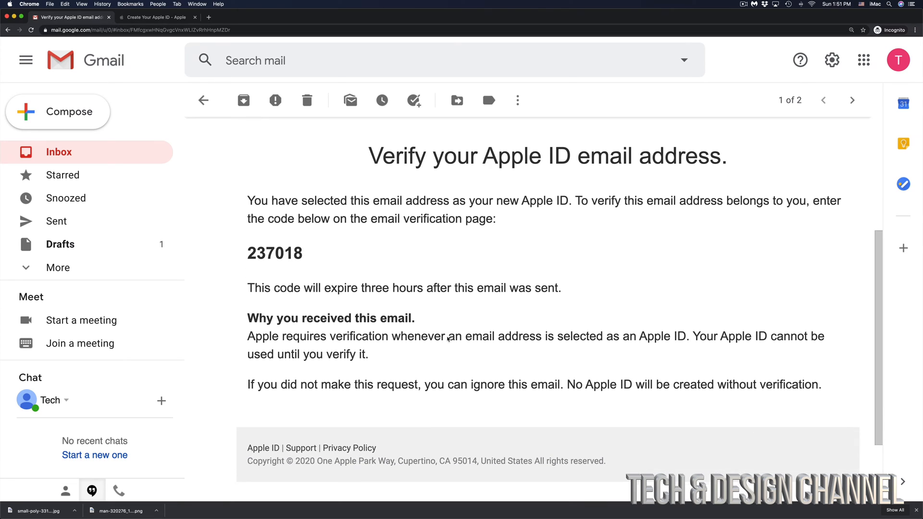
double_click(274, 239)
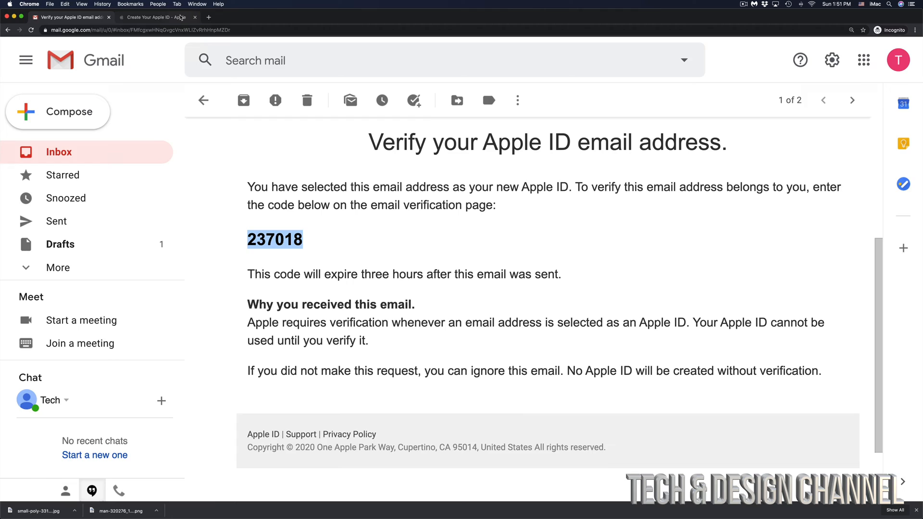
click(156, 18)
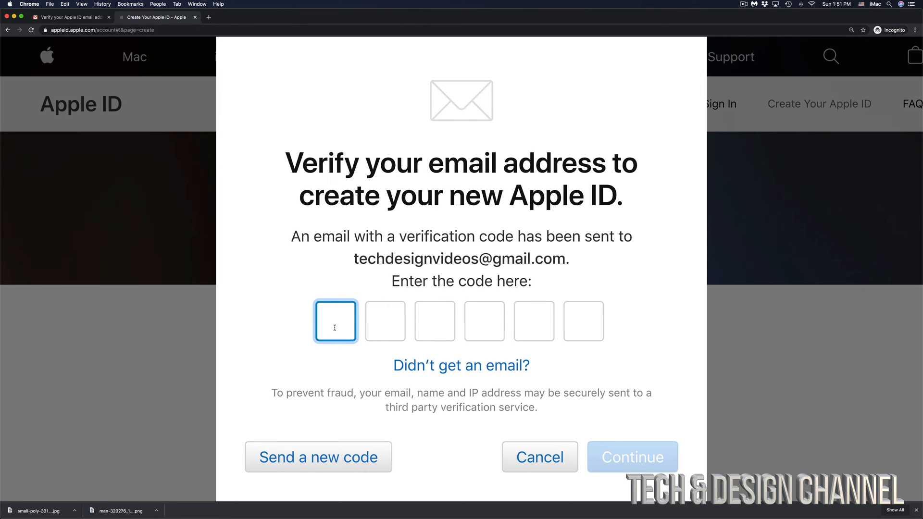
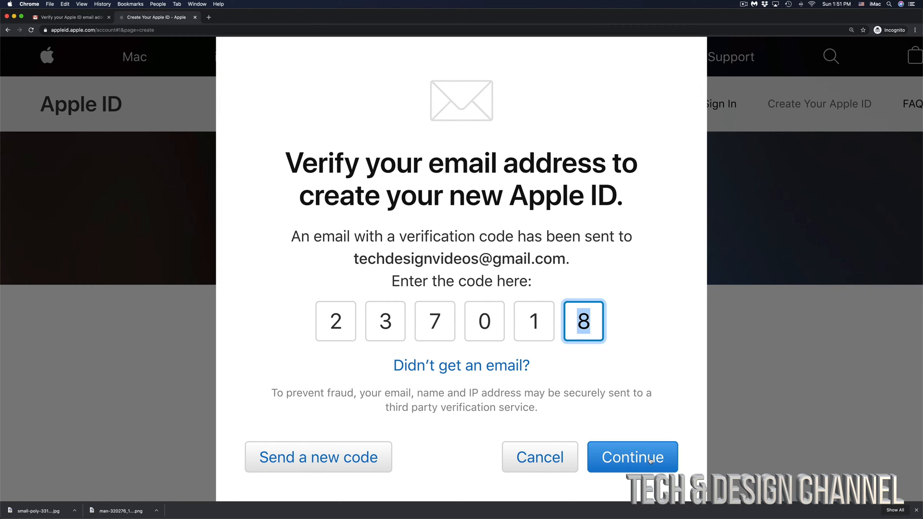
click(631, 456)
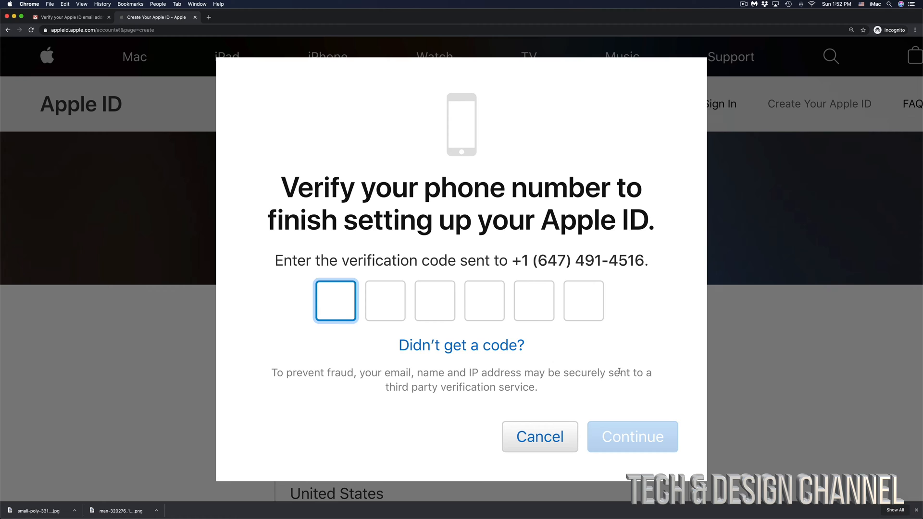
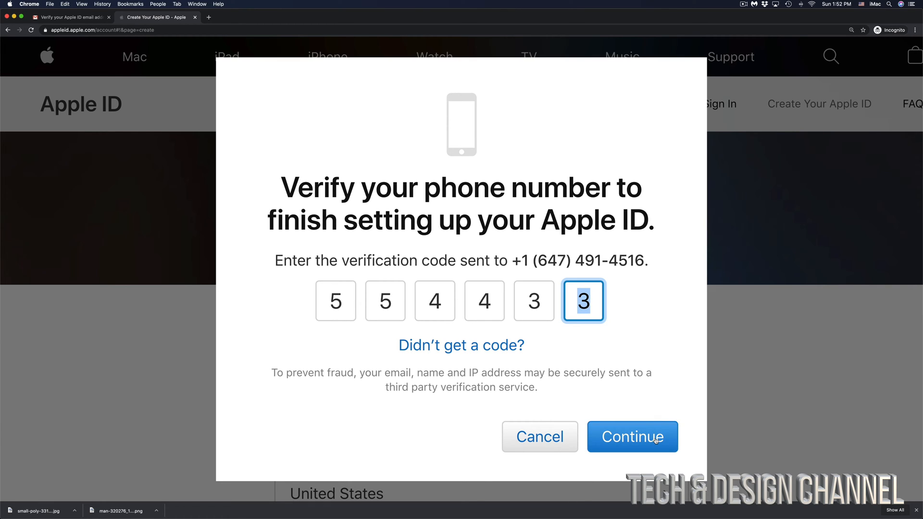
click(632, 436)
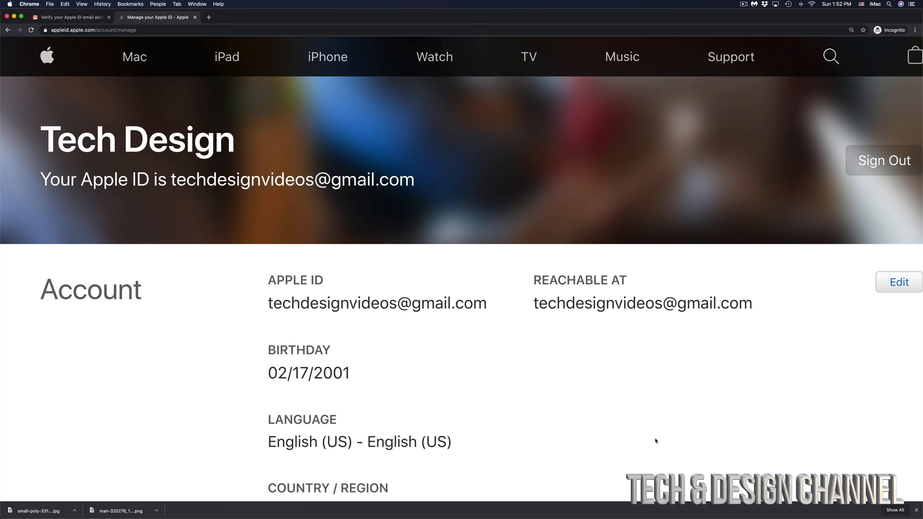
scroll(down, 3)
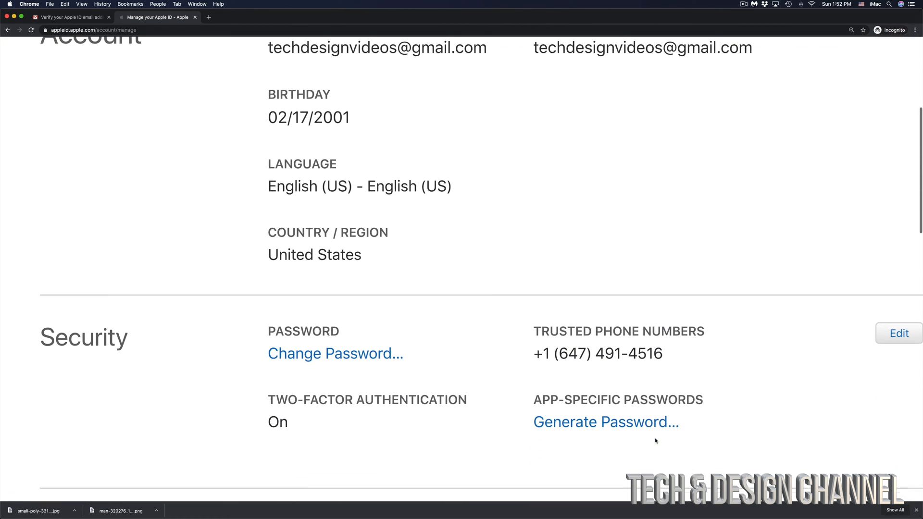
scroll(down, 3)
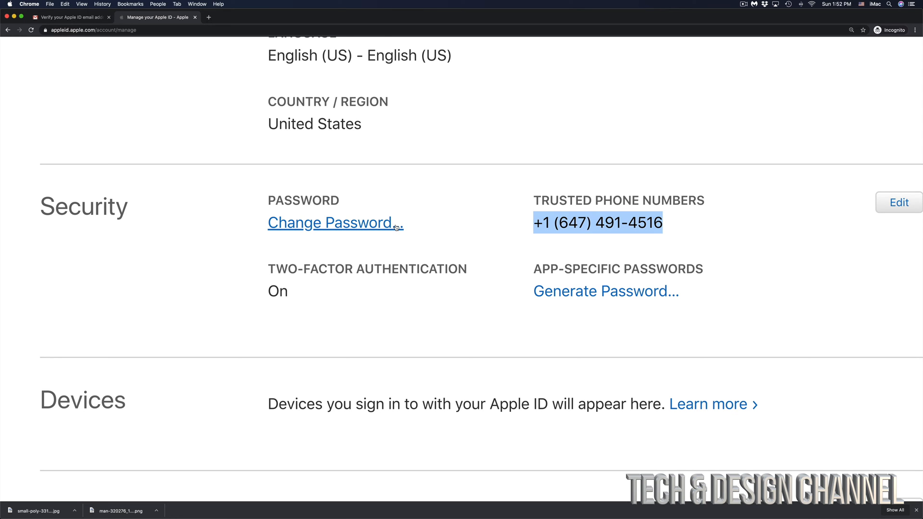
scroll(down, 3)
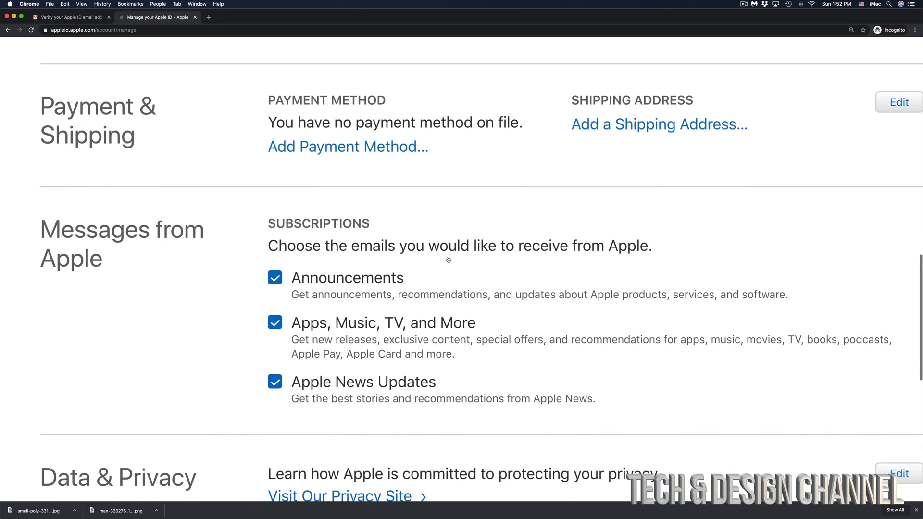
scroll(down, 3)
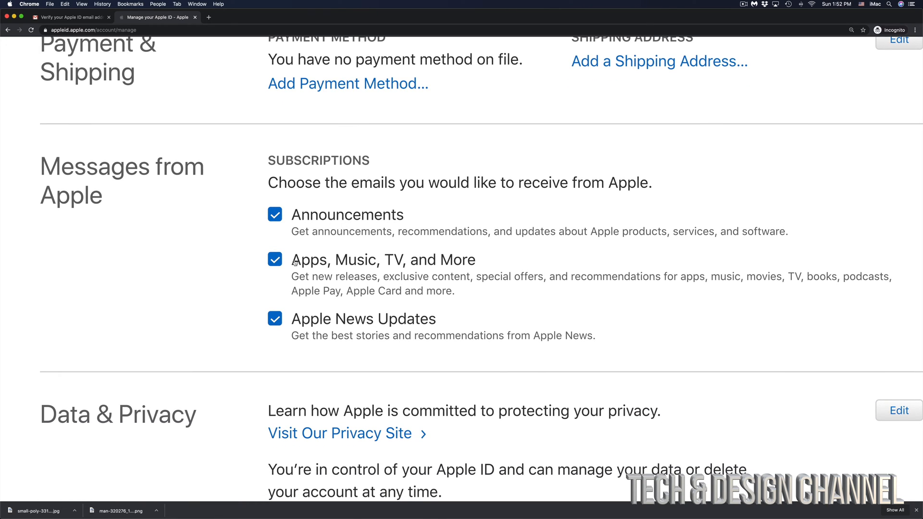
mouse_move(279, 201)
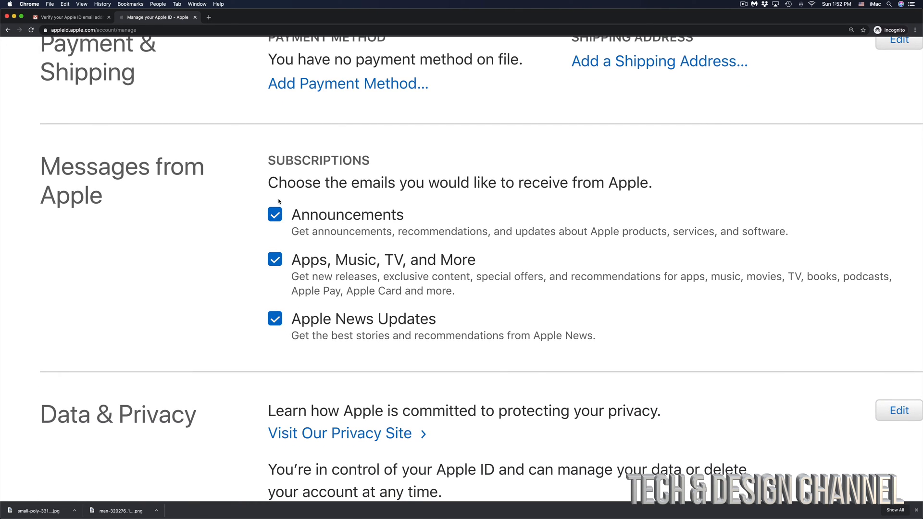
mouse_move(414, 328)
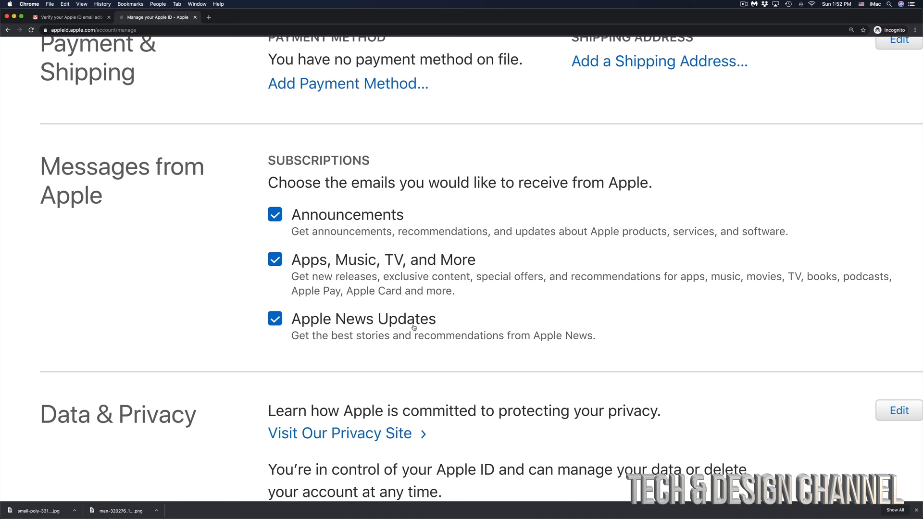
scroll(down, 3)
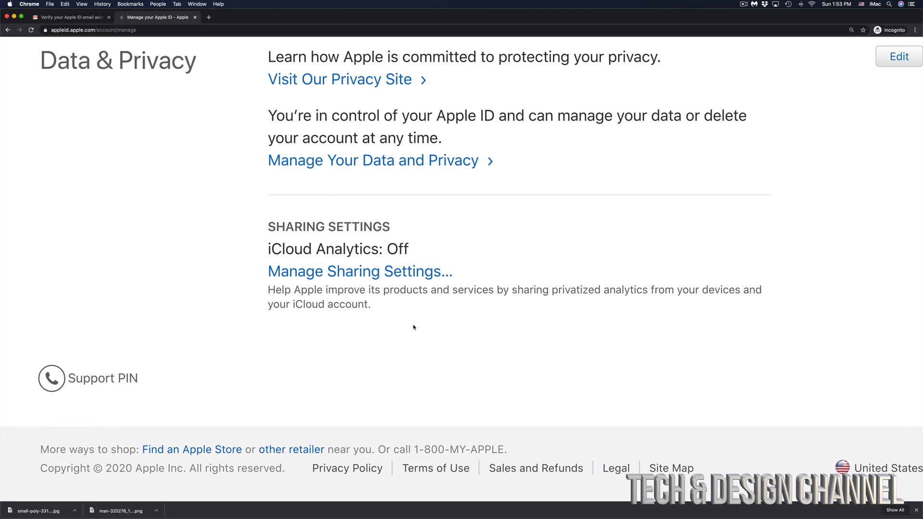
scroll(down, 3)
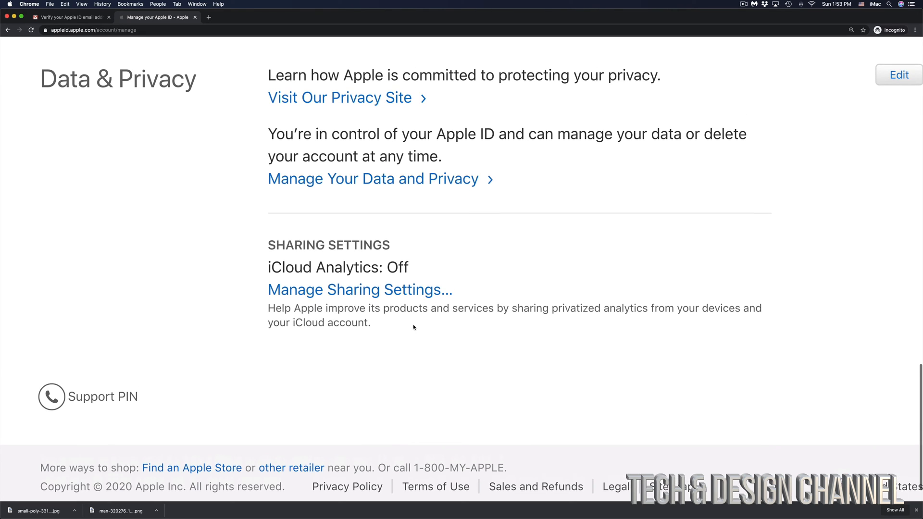